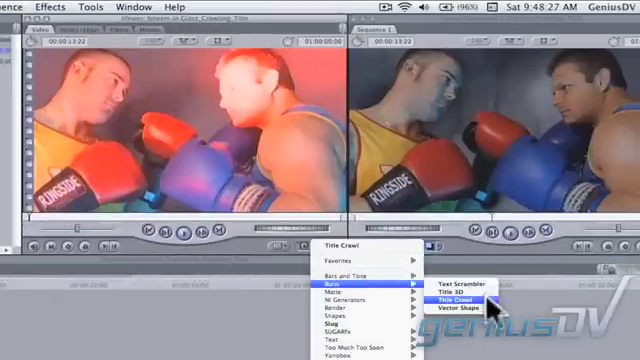
- Load the Boris Title Crawl generator into the Viewer and show its controls
{"action": "left_click", "coordinate": [464, 298]}
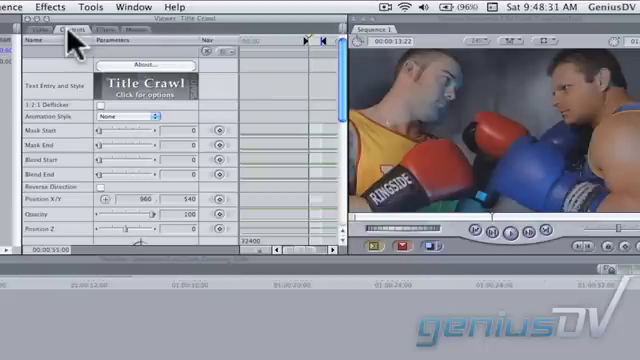
{"action": "mouse_move", "coordinate": [148, 95]}
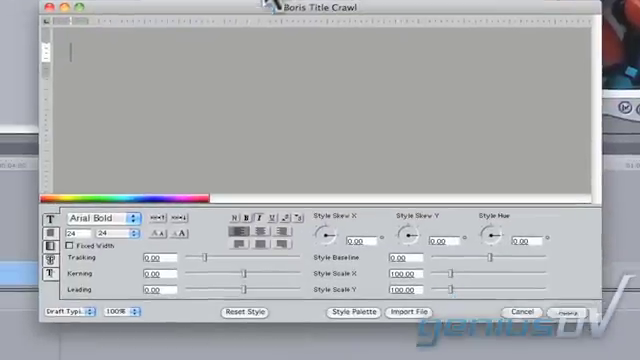
- Enter 'Title Match' at font size 314 and zoom the preview to 25%
{"action": "type", "text": "Title"}
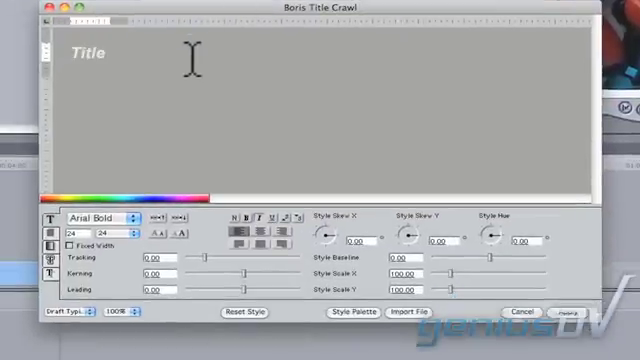
{"action": "type", "text": "Match"}
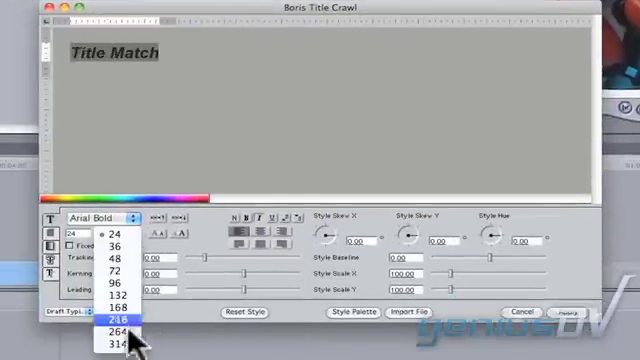
{"action": "left_click", "coordinate": [108, 327]}
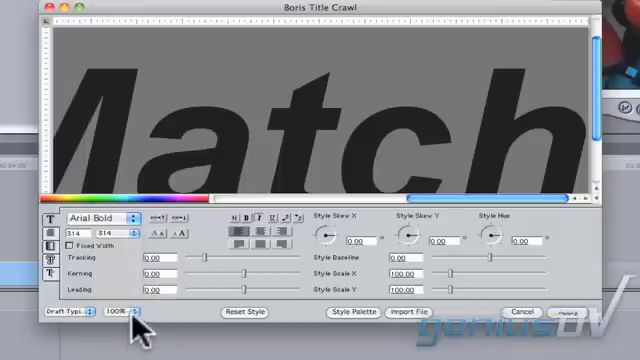
{"action": "left_click", "coordinate": [120, 315]}
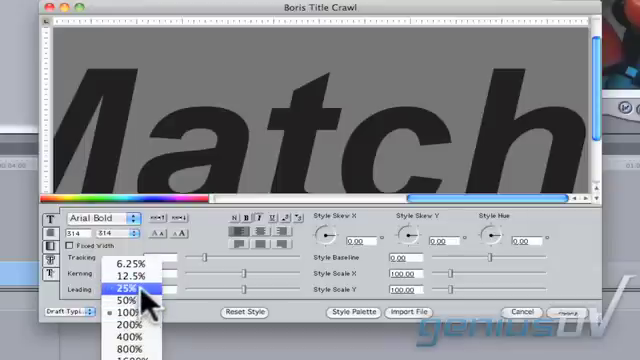
{"action": "left_click", "coordinate": [117, 291]}
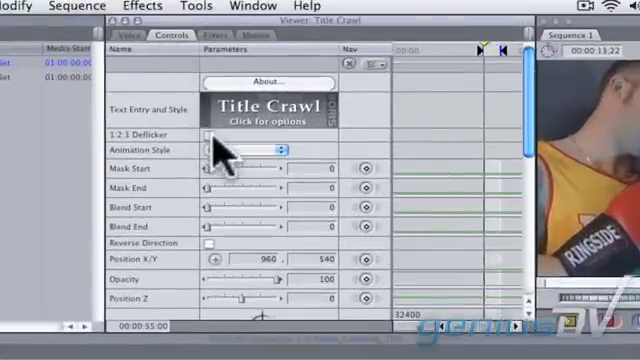
- Enable 1:2:1 Deflicker, set Animation Style to Crawl, and view the Video tab
{"action": "left_click", "coordinate": [265, 150]}
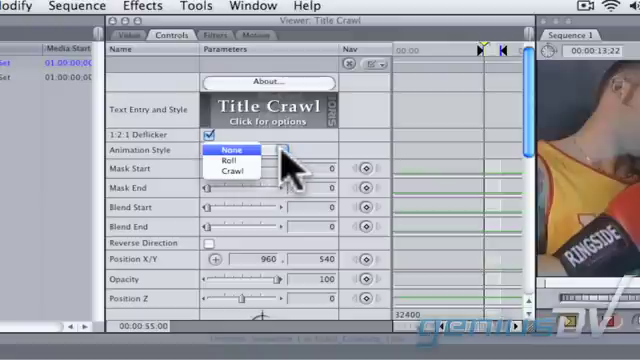
{"action": "mouse_move", "coordinate": [240, 170]}
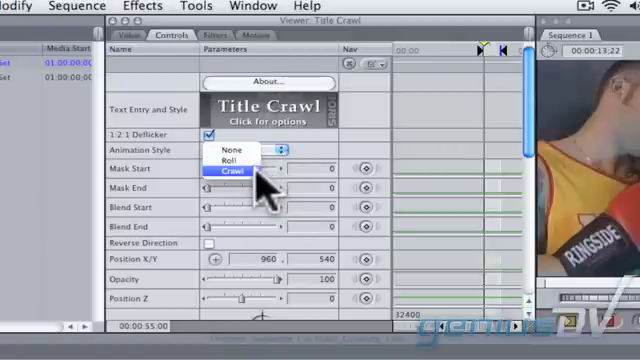
{"action": "left_click", "coordinate": [230, 172]}
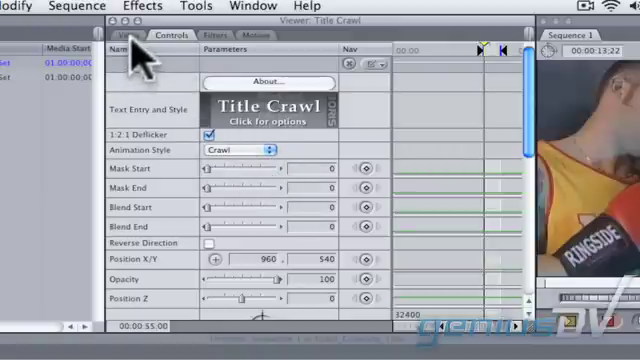
{"action": "left_click", "coordinate": [129, 35]}
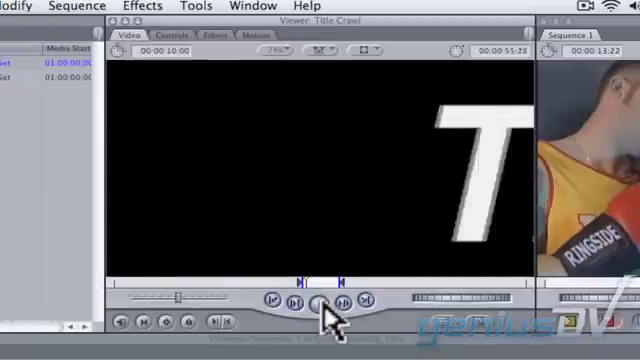
- Play the Viewer preview of the giant 'Title Match' crawl
{"action": "left_click", "coordinate": [317, 301]}
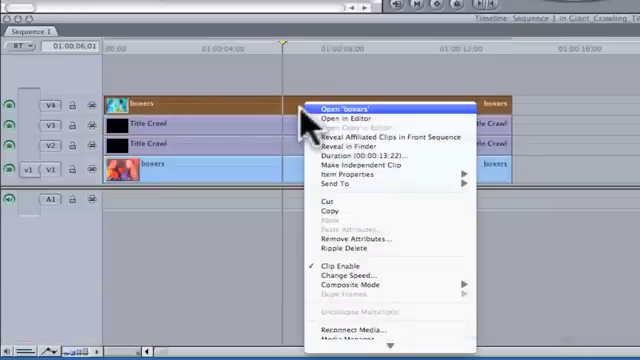
{"action": "mouse_move", "coordinate": [355, 286]}
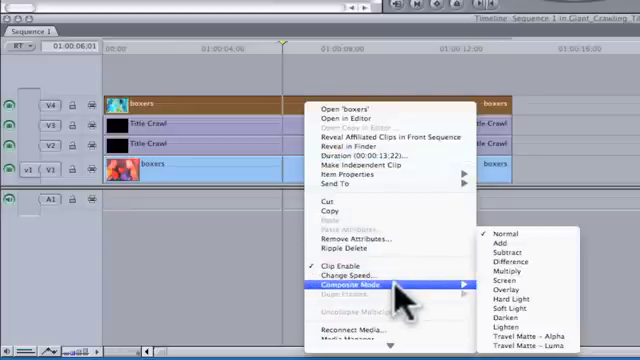
{"action": "mouse_move", "coordinate": [530, 338]}
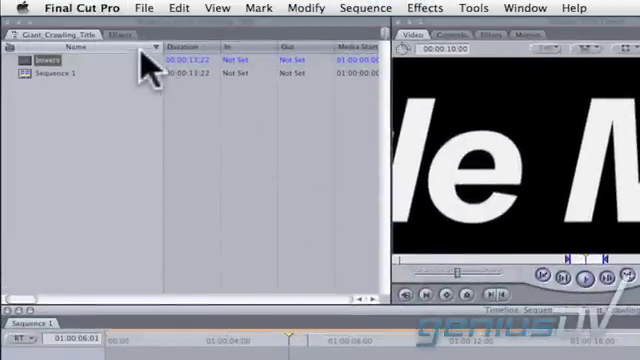
- Expand Video Filters > Glow in the Browser's Effects tab
{"action": "left_click", "coordinate": [104, 33]}
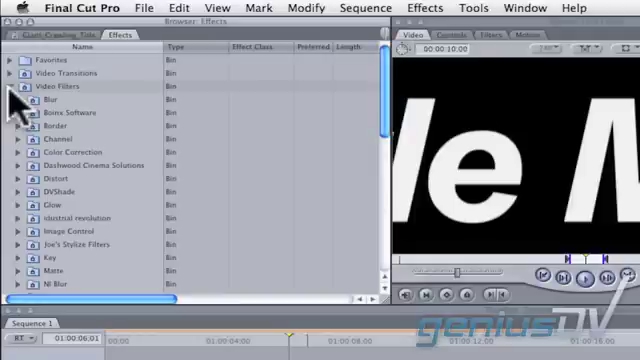
{"action": "left_click", "coordinate": [23, 207]}
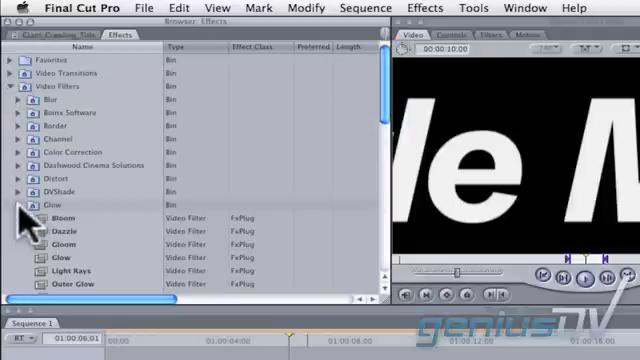